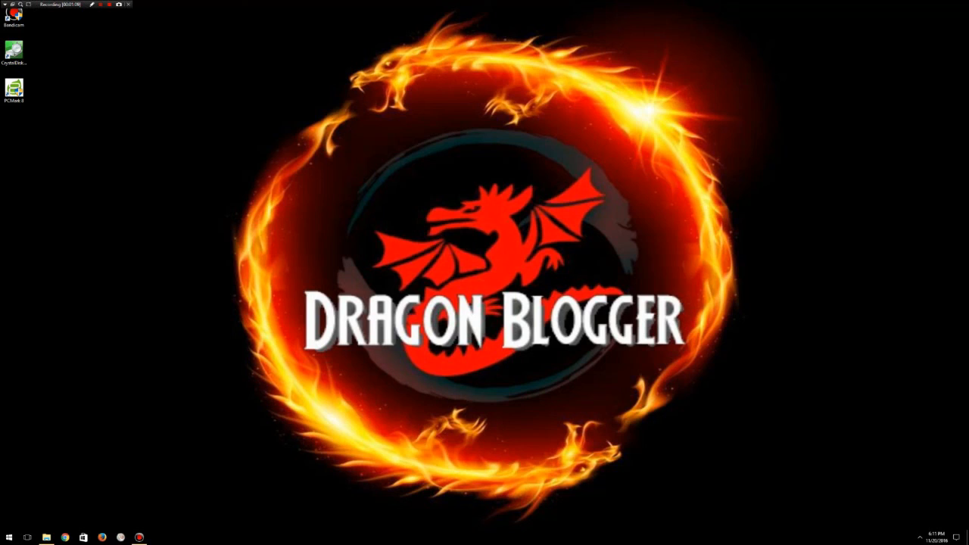
Open Disk Management from the Start menu to get the Initialize Disk prompt for Disk 1
right_click(8, 538)
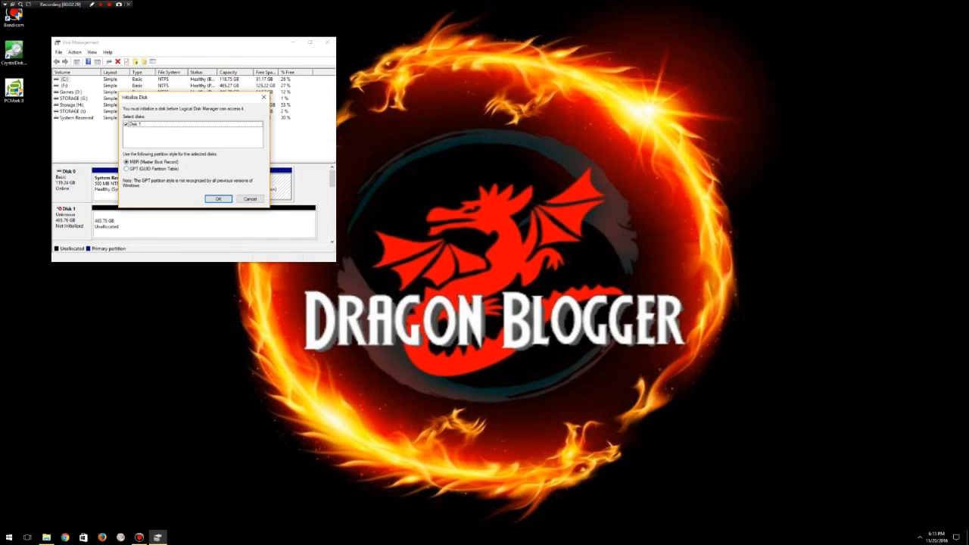
Initialize Disk 1 with the GPT (GUID Partition Table) partition style
click(126, 168)
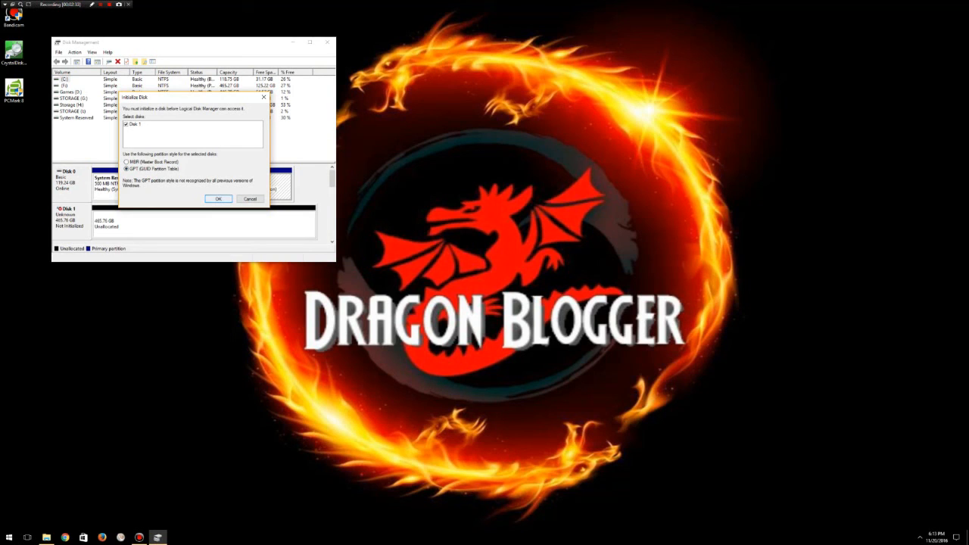
click(218, 199)
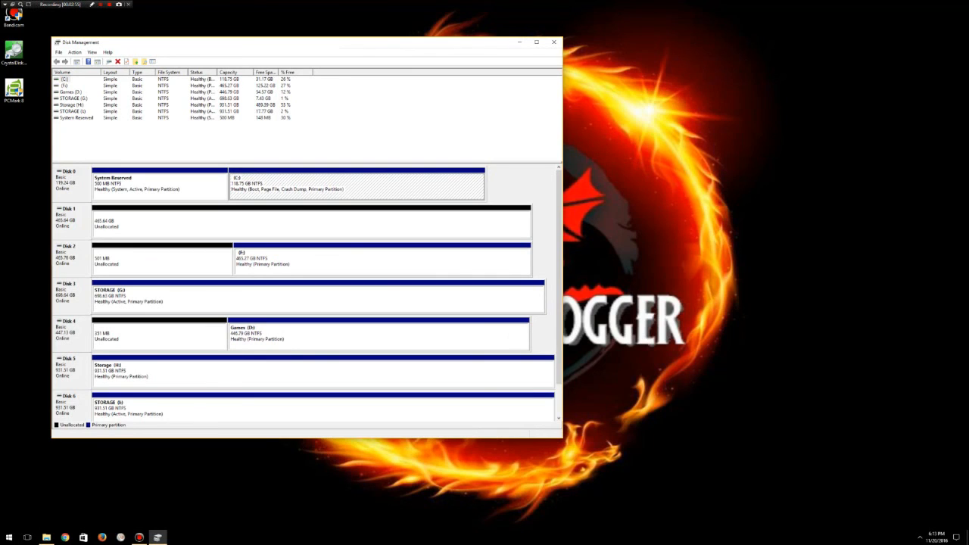
Launch the New Simple Volume wizard on Disk 1's 465.64 GB unallocated space
right_click(159, 219)
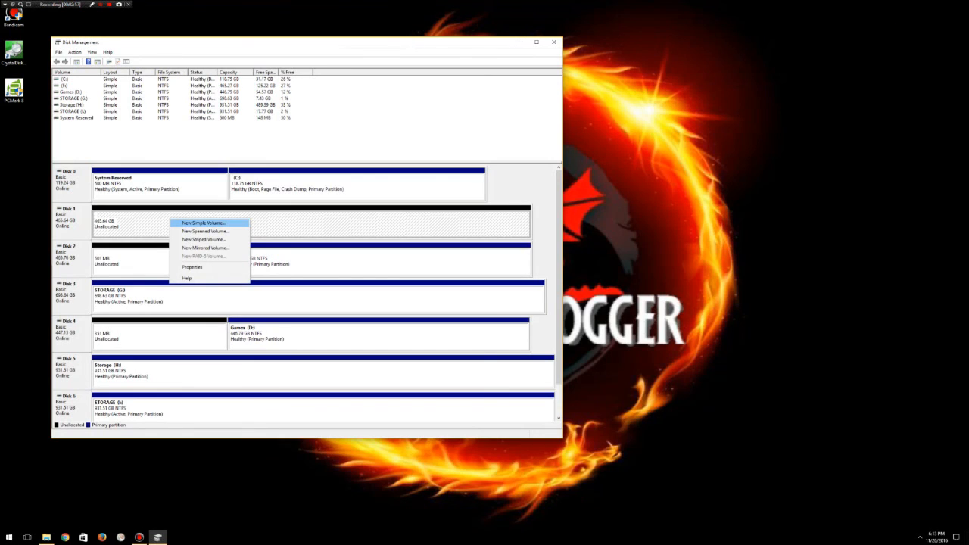
mouse_move(205, 231)
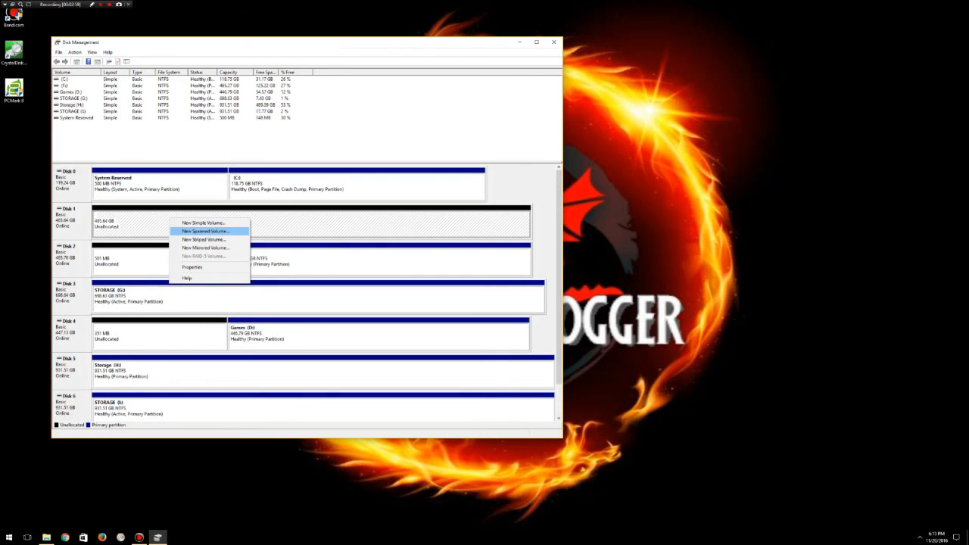
mouse_move(205, 248)
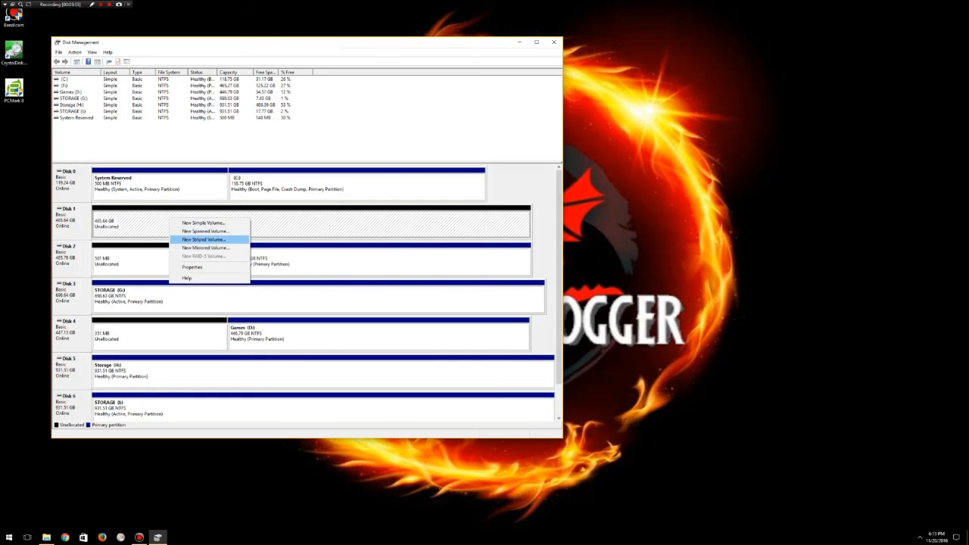
mouse_move(204, 231)
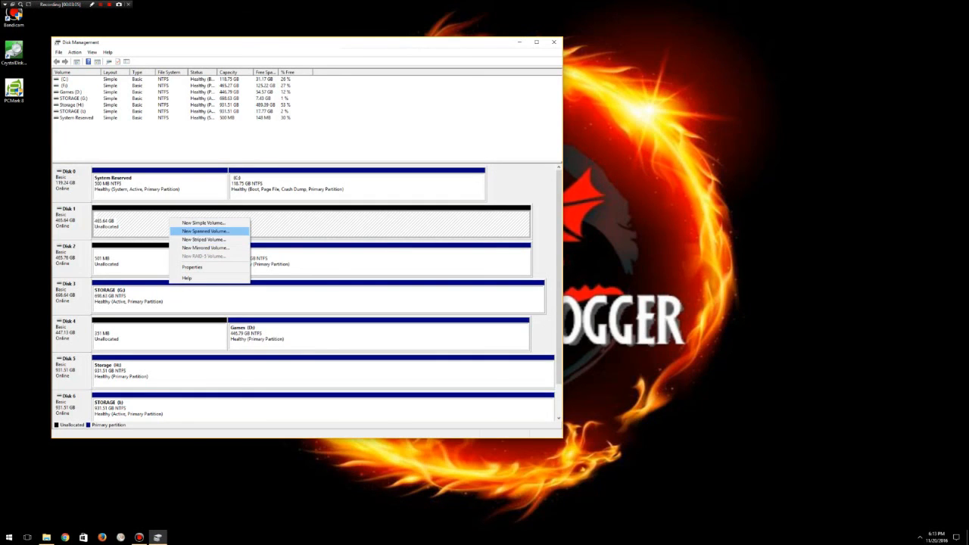
mouse_move(203, 223)
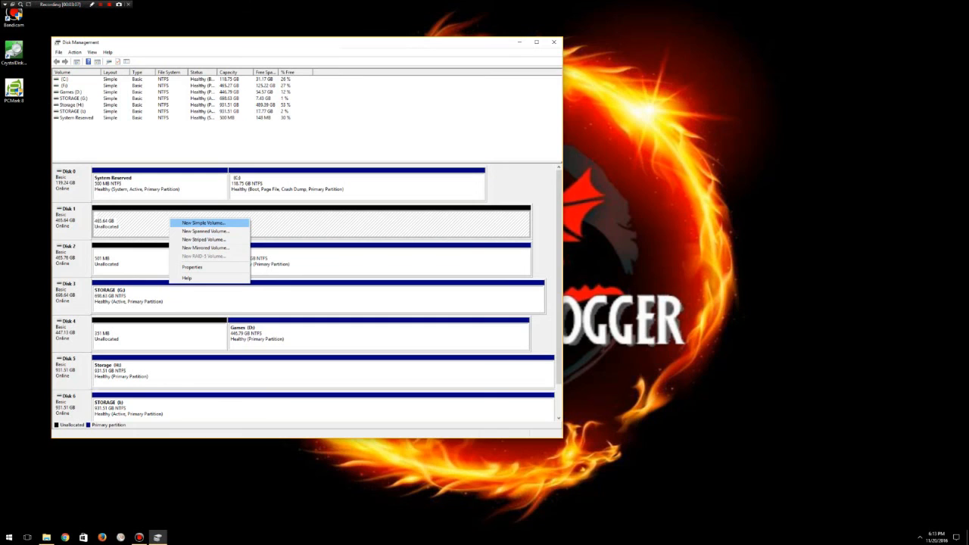
click(203, 222)
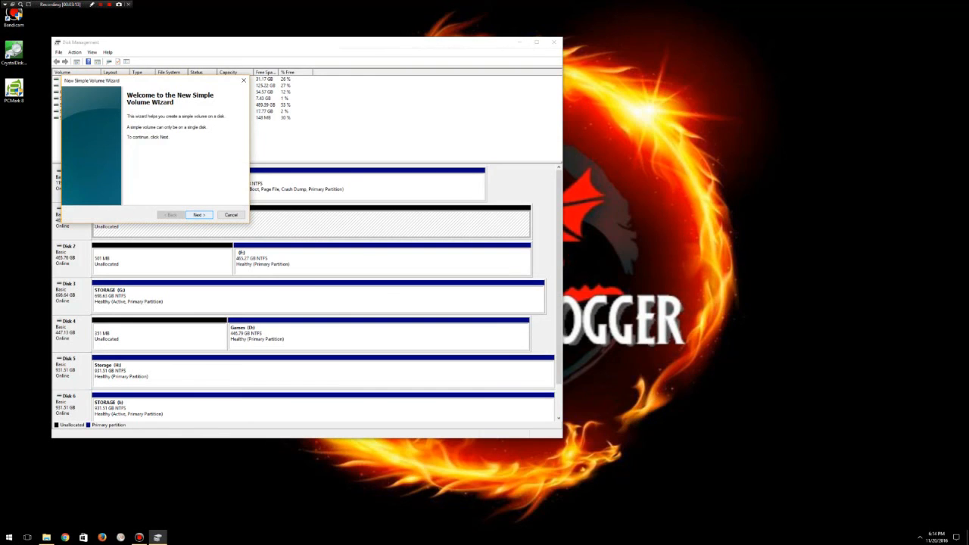
Set the simple volume size to the full 476810 MB and advance to drive letter assignment
click(199, 214)
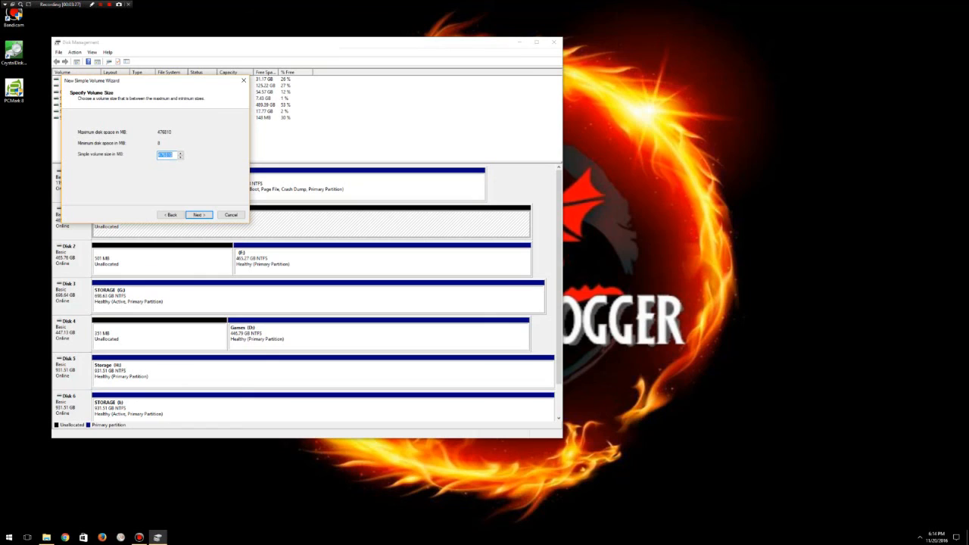
text(200)
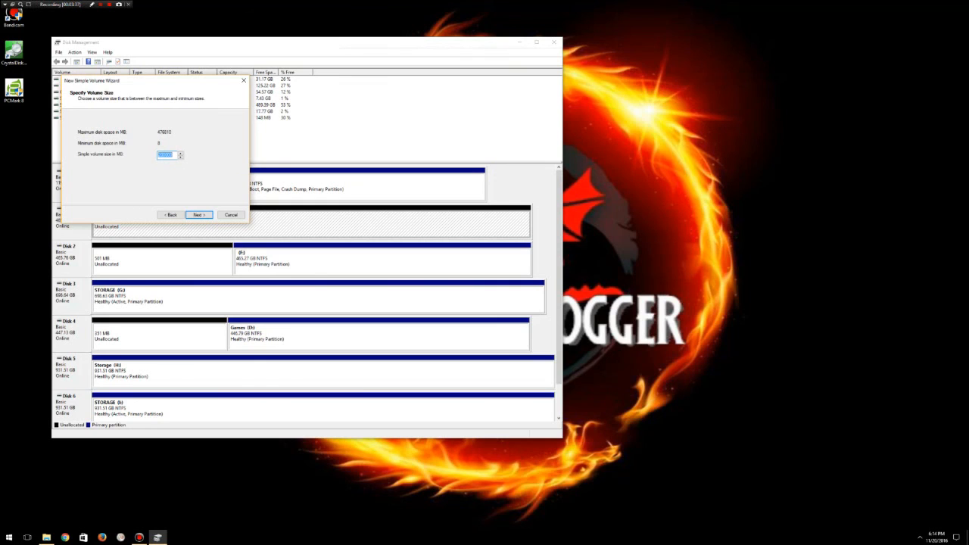
text(65)
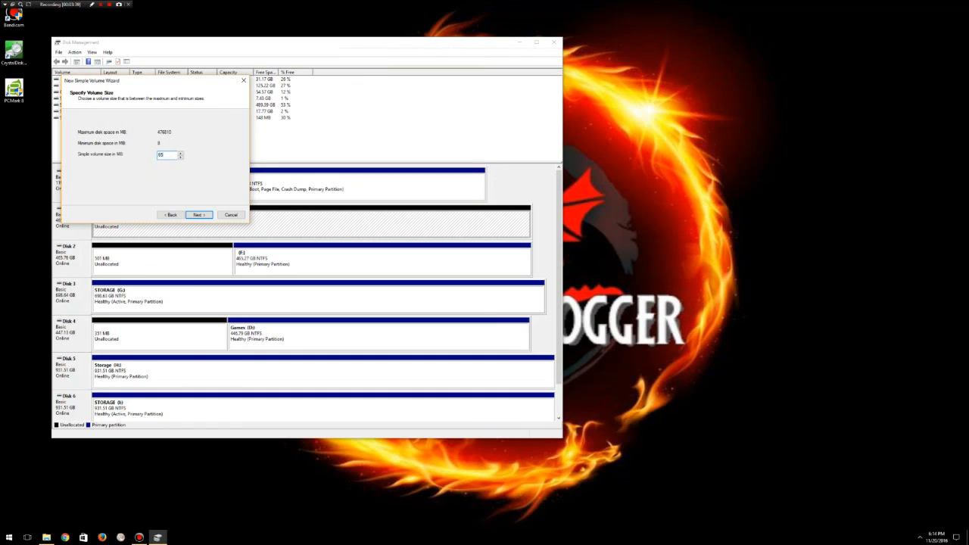
text(65000)
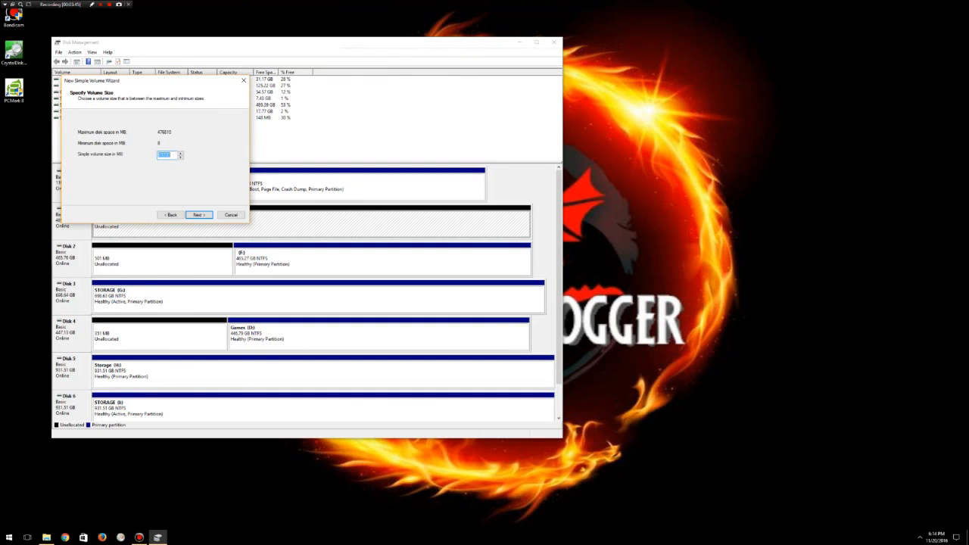
text(476810)
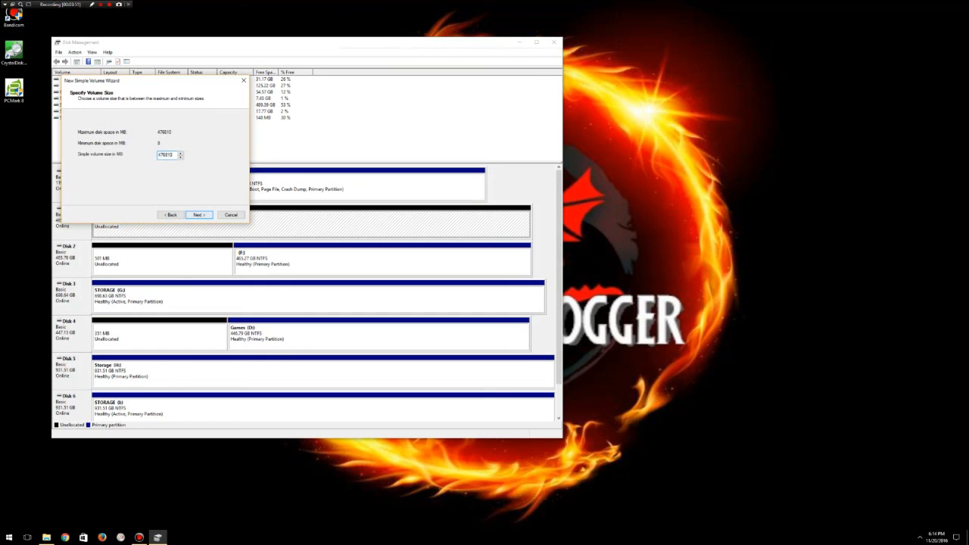
click(199, 214)
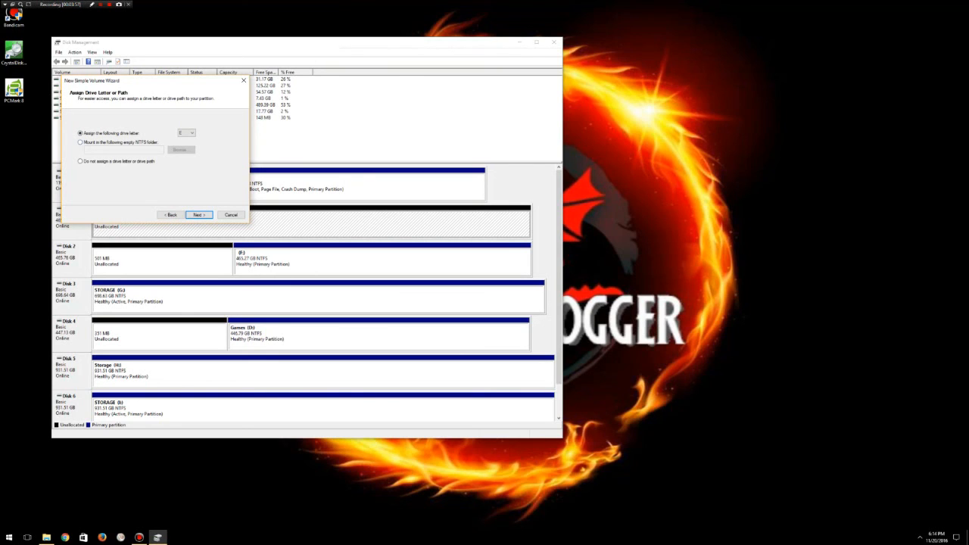
Assign drive letter Z to the new volume and advance to formatting
click(193, 132)
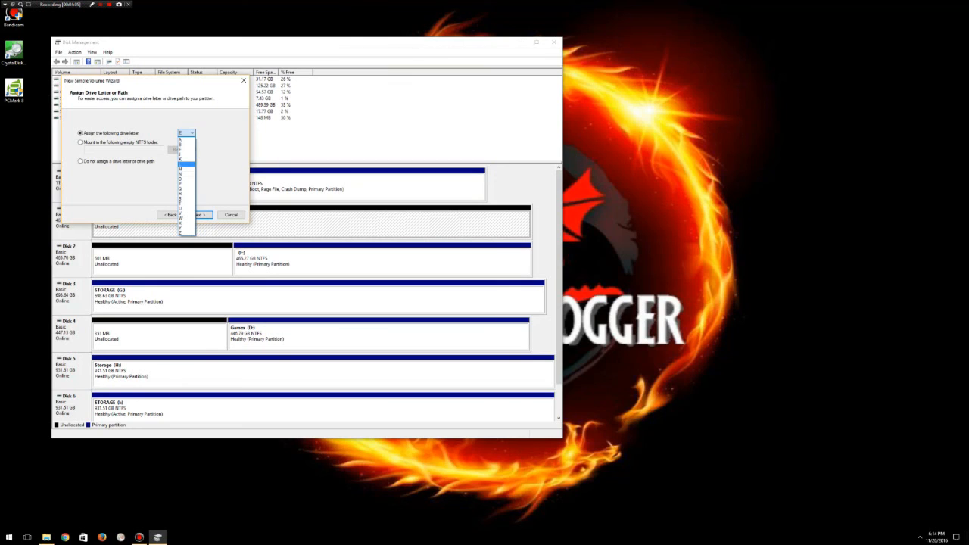
click(186, 132)
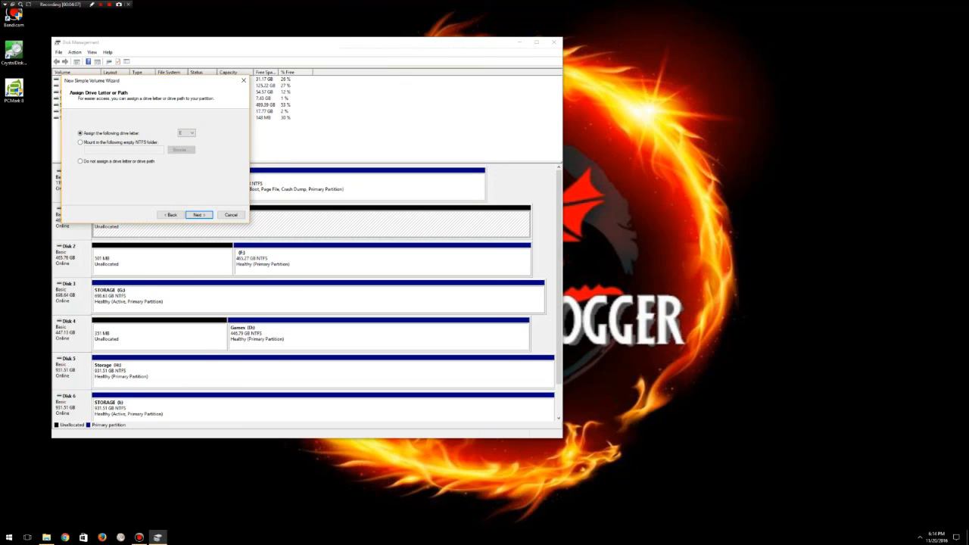
click(80, 161)
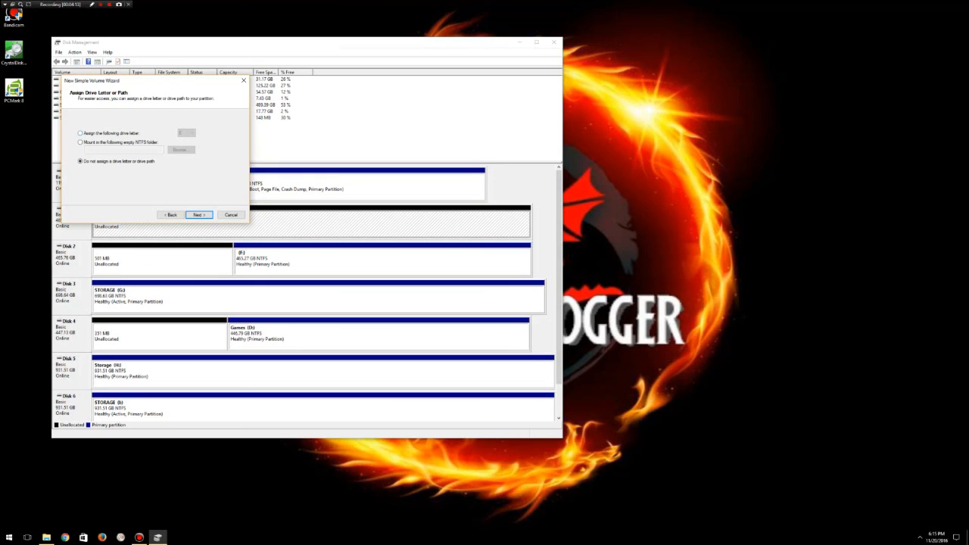
click(80, 133)
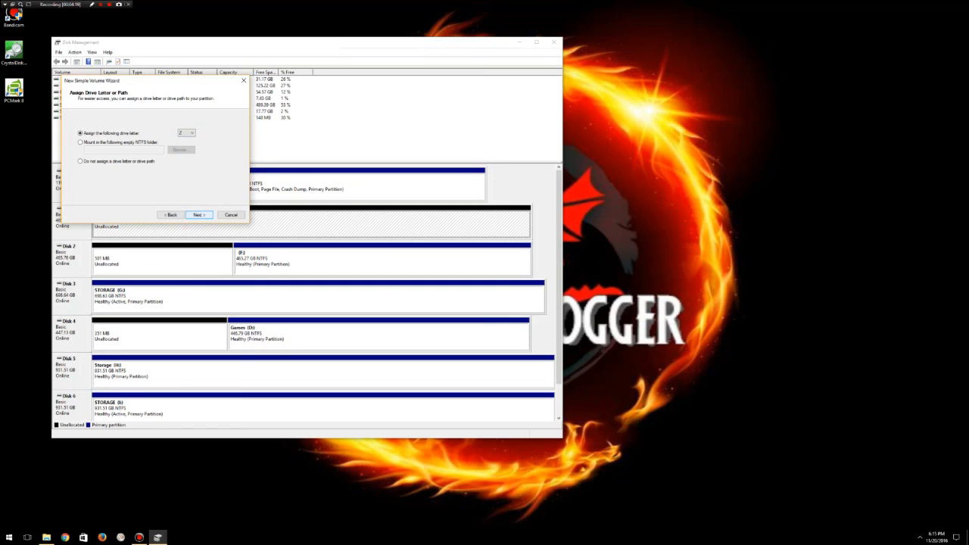
click(200, 214)
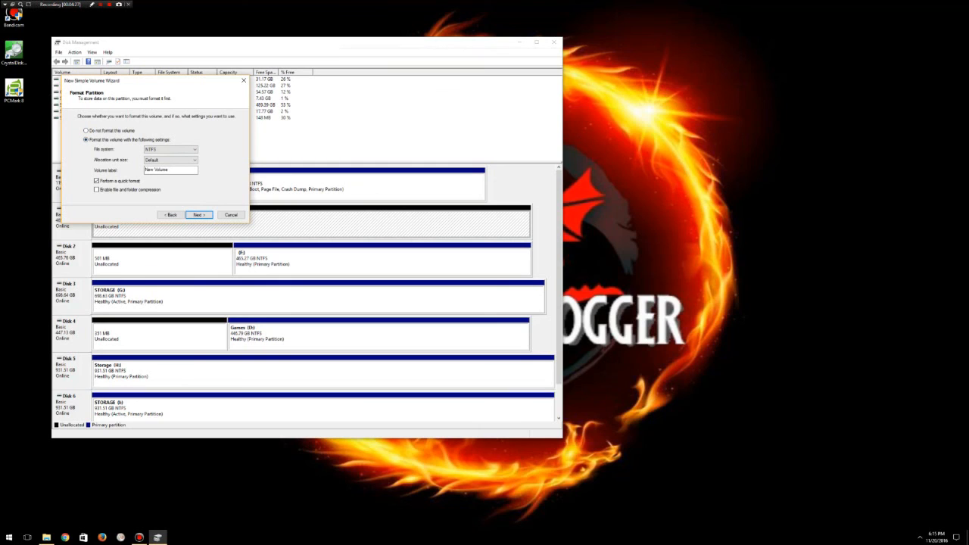
Keep NTFS with default allocation size and label the volume 'Z Drive WD Blue'
click(194, 149)
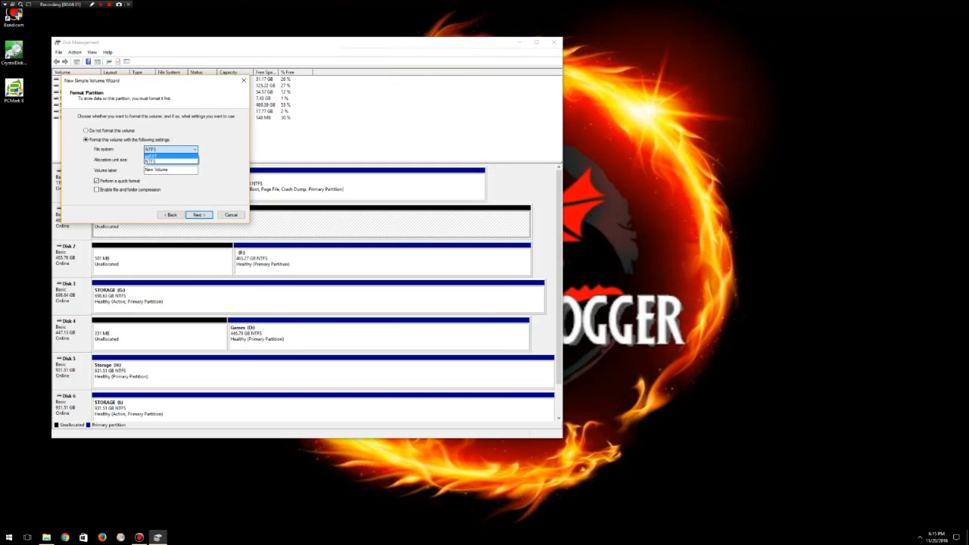
click(170, 149)
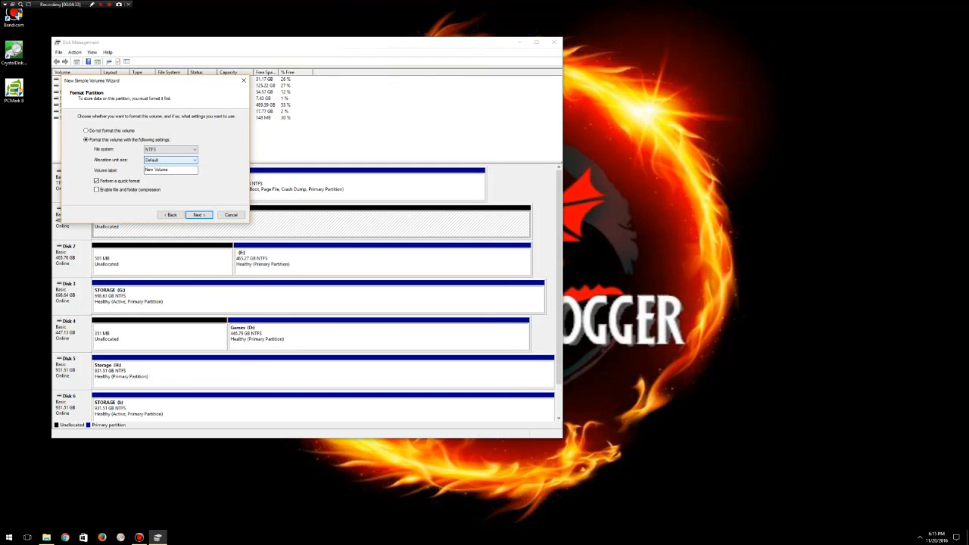
click(194, 160)
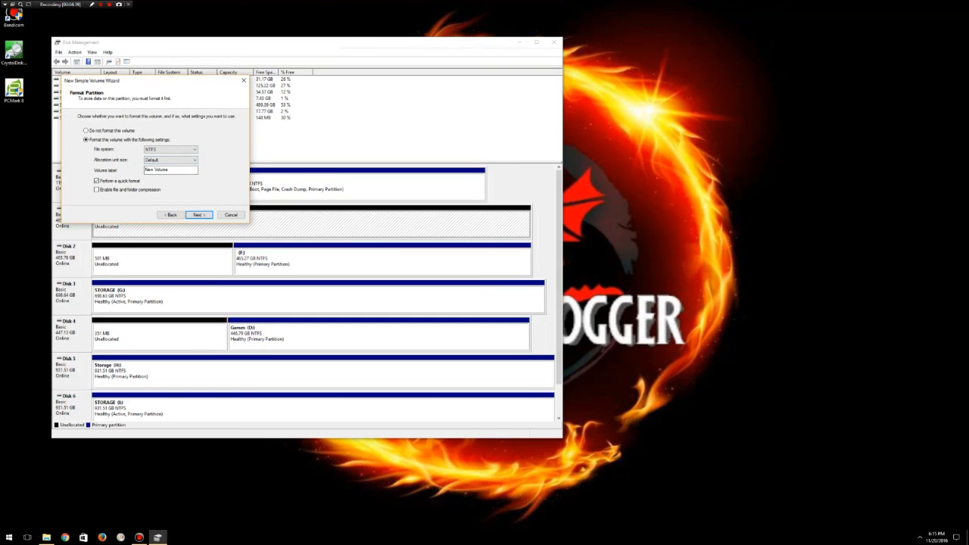
triple_click(170, 169)
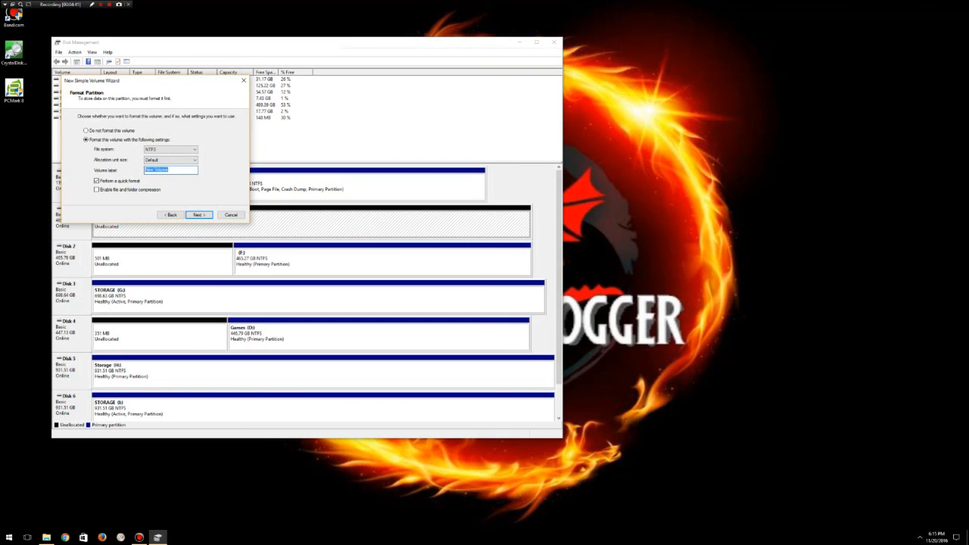
text(2 Drive)
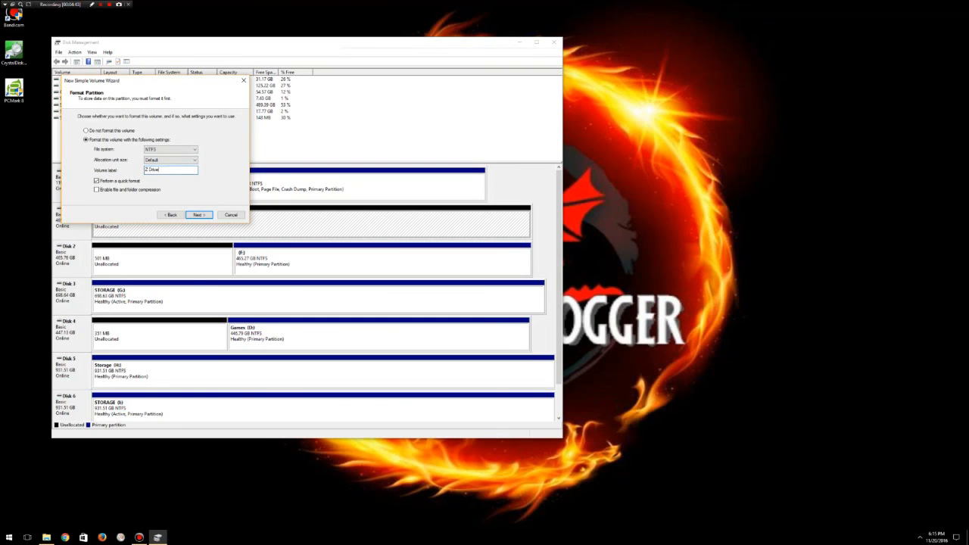
text(, WD Blu)
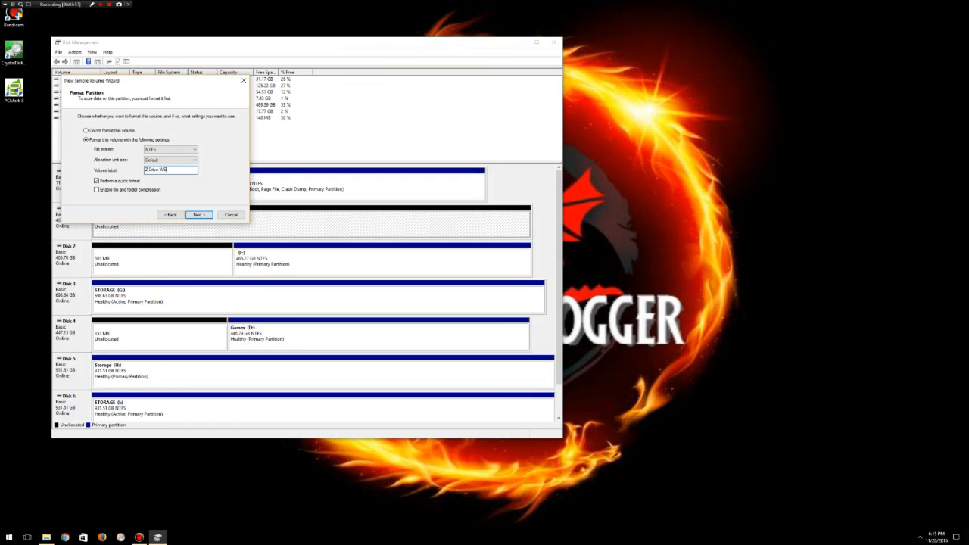
text(Blue)
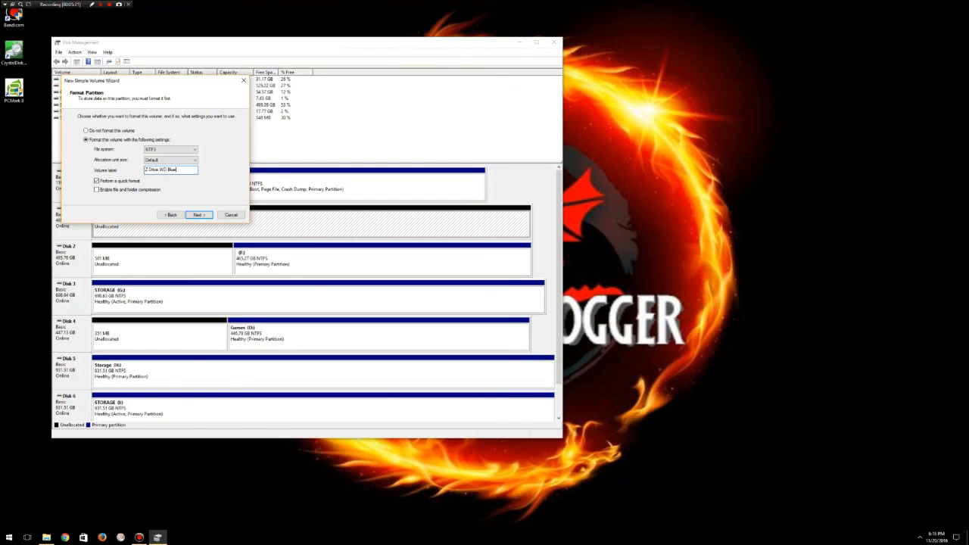
click(198, 215)
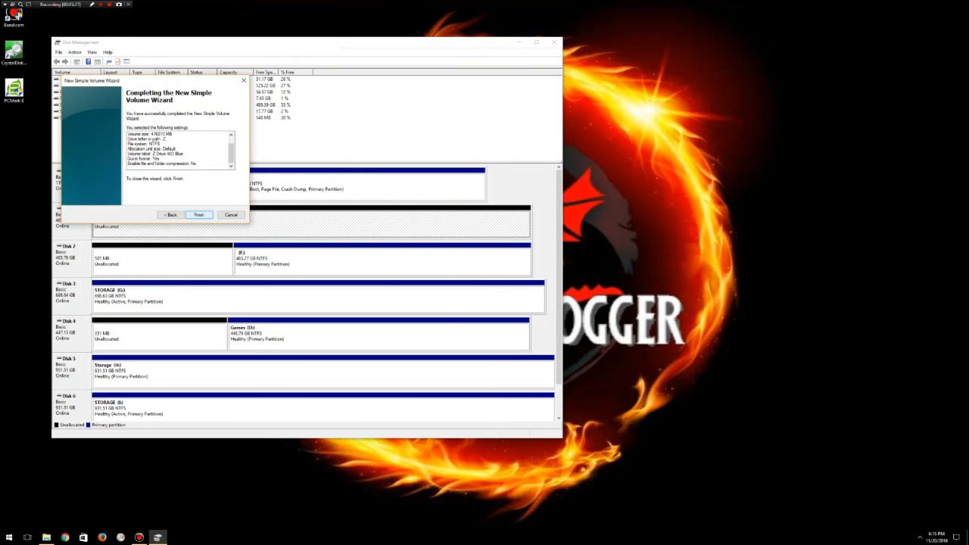
Finish the wizard to create the Z Drive WD Blue (Z:) volume and close Disk Management
click(198, 215)
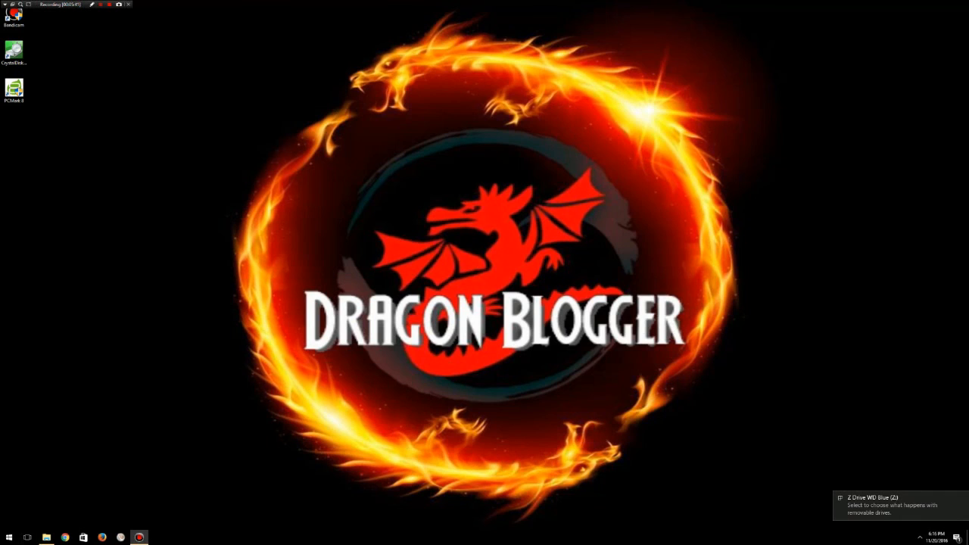
right_click(45, 537)
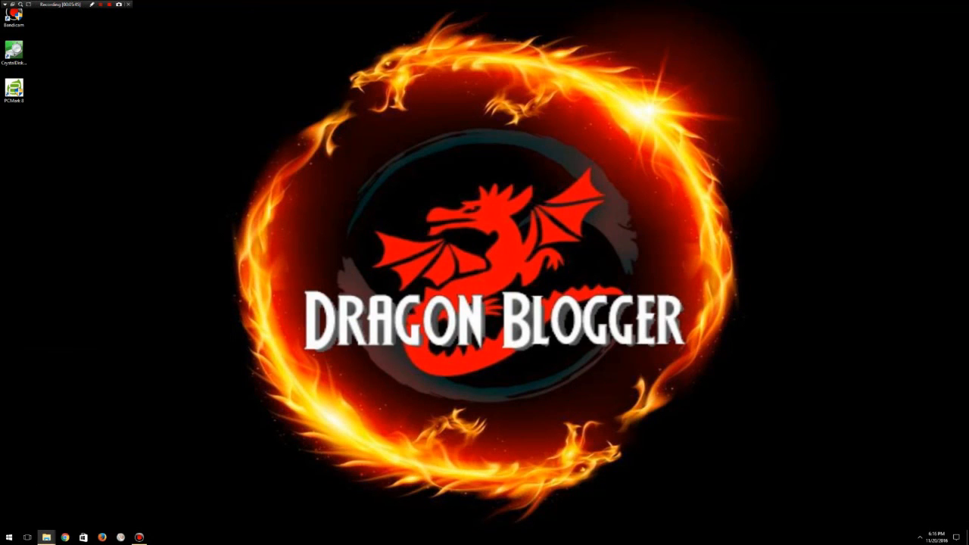
Open Z Drive WD Blue (Z:) in File Explorer, confirm it's empty, and return to This PC
click(46, 538)
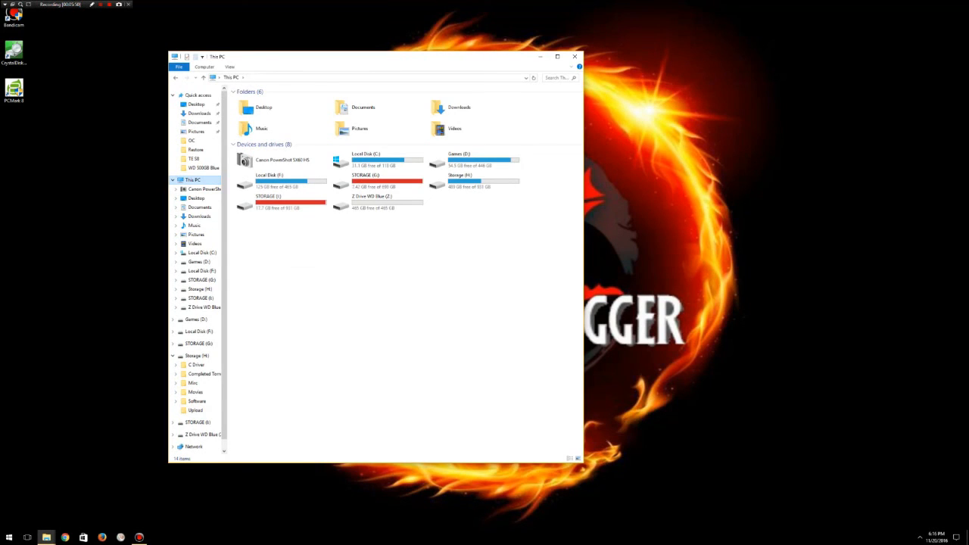
click(371, 200)
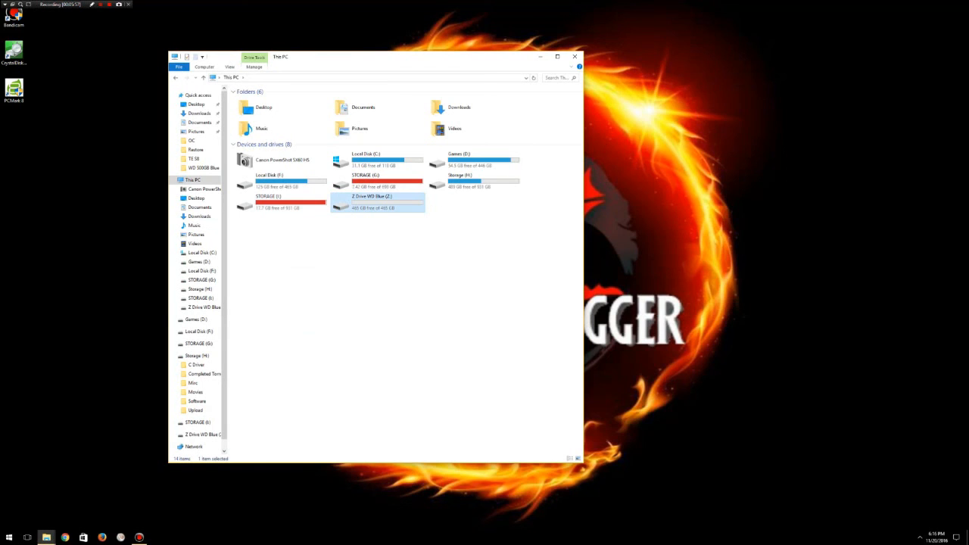
double_click(371, 203)
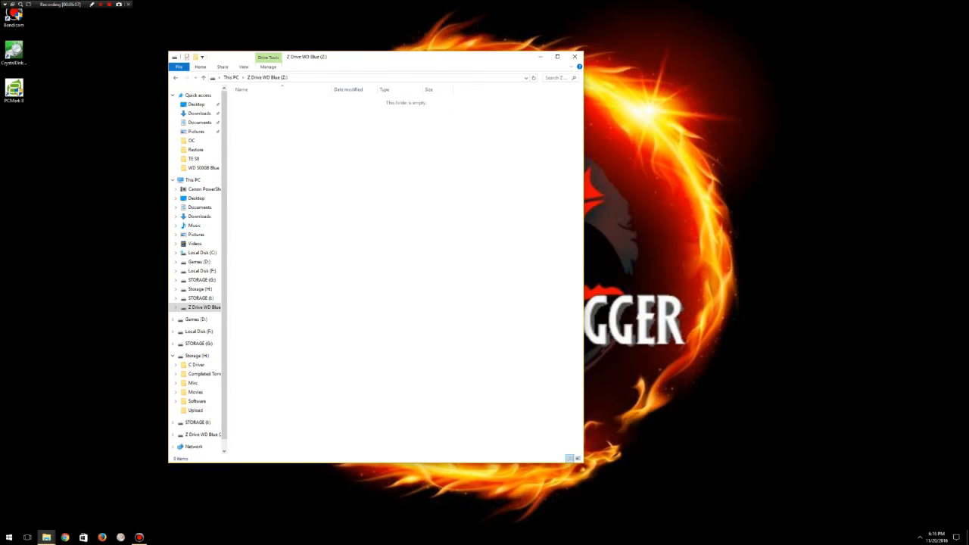
click(193, 179)
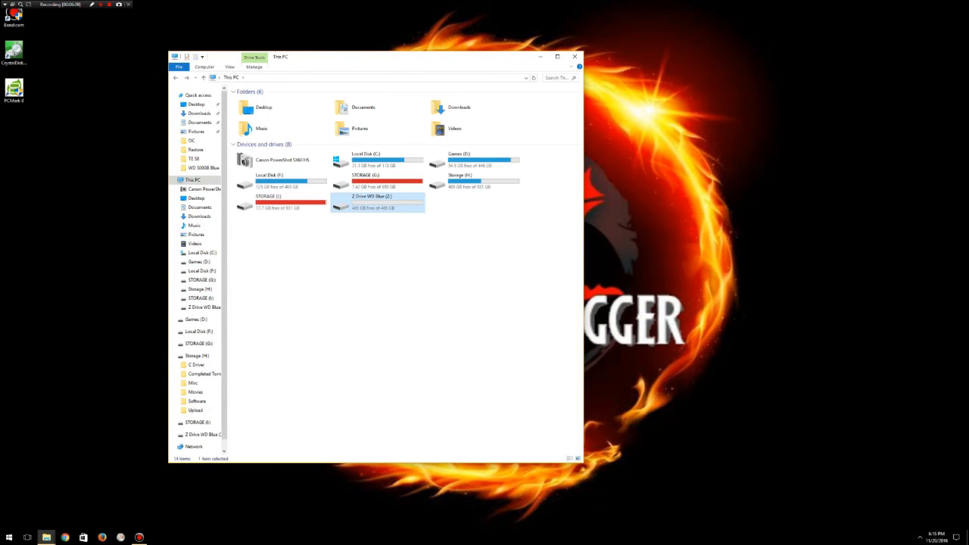